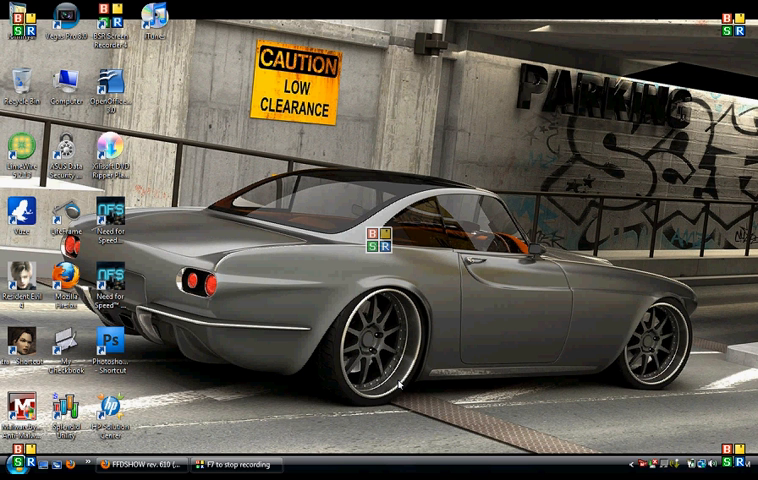
{"action": "mouse_move", "coordinate": [237, 418]}
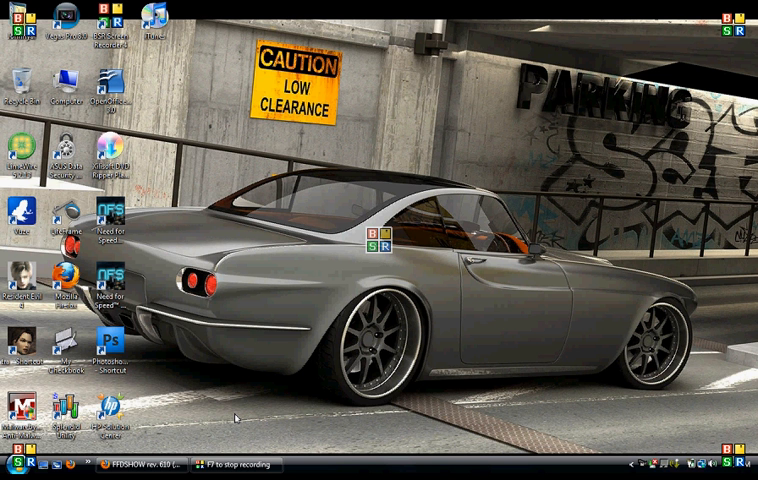
Expand the Start menu's All Programs list and scroll down through it.
{"action": "left_click", "coordinate": [10, 470]}
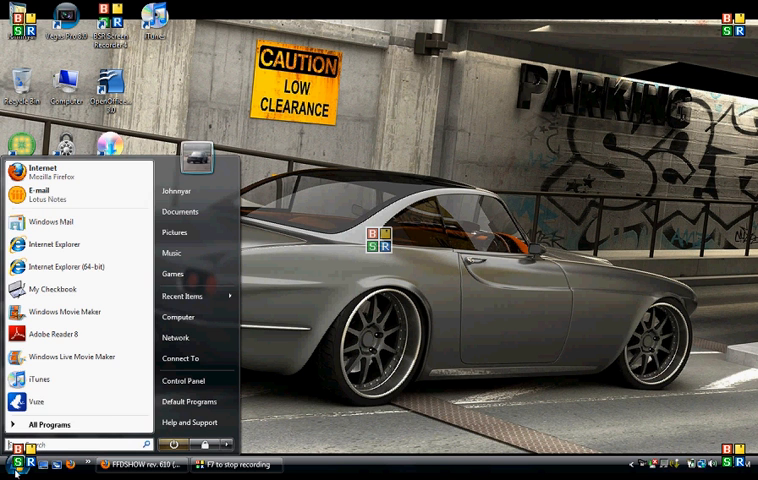
{"action": "left_click", "coordinate": [54, 424]}
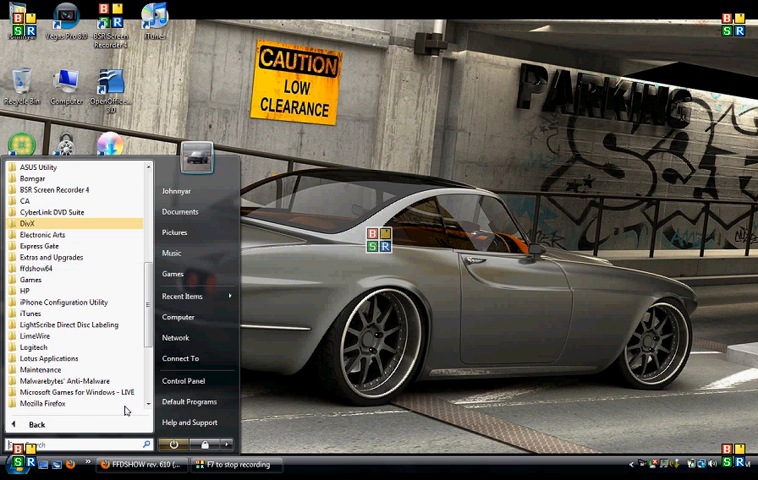
{"action": "scroll", "scroll_direction": "down", "scroll_amount": 3}
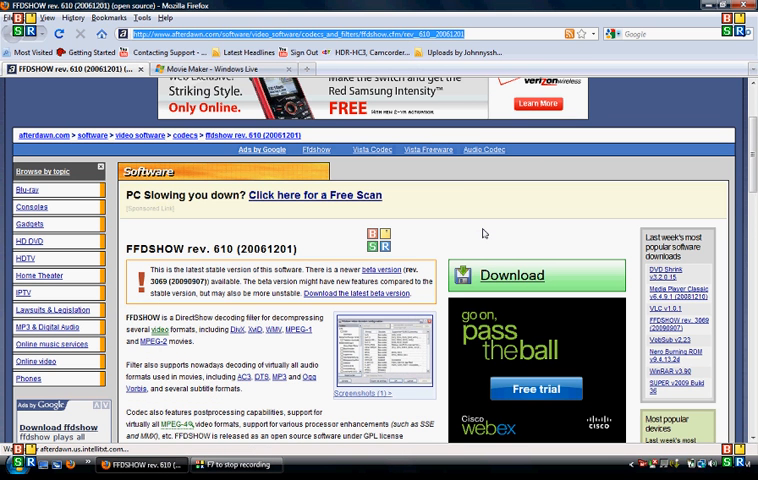
{"action": "mouse_move", "coordinate": [429, 207]}
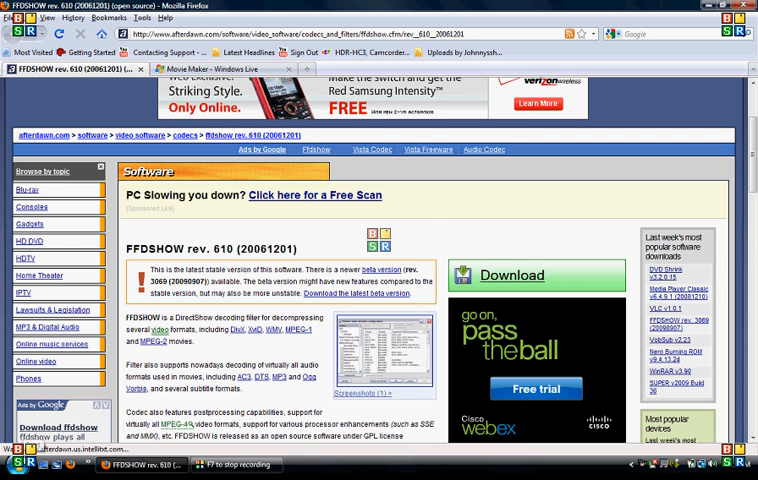
Reopen the Start menu program list and scroll up through it.
{"action": "left_click", "coordinate": [14, 464]}
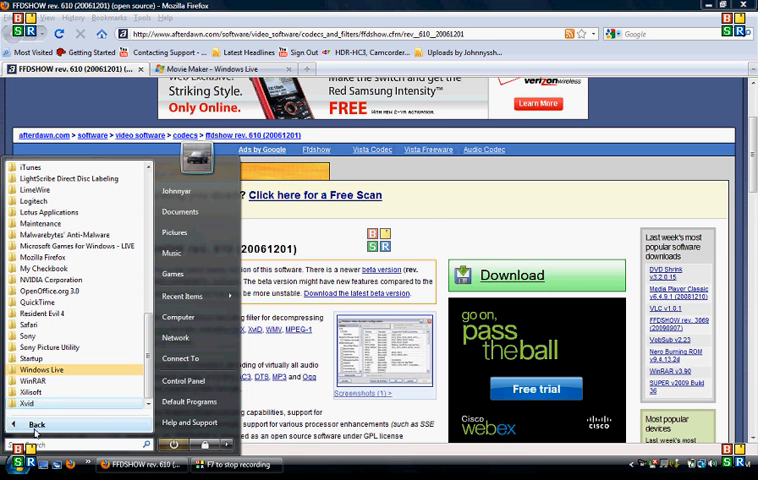
{"action": "scroll", "scroll_direction": "up", "scroll_amount": 3}
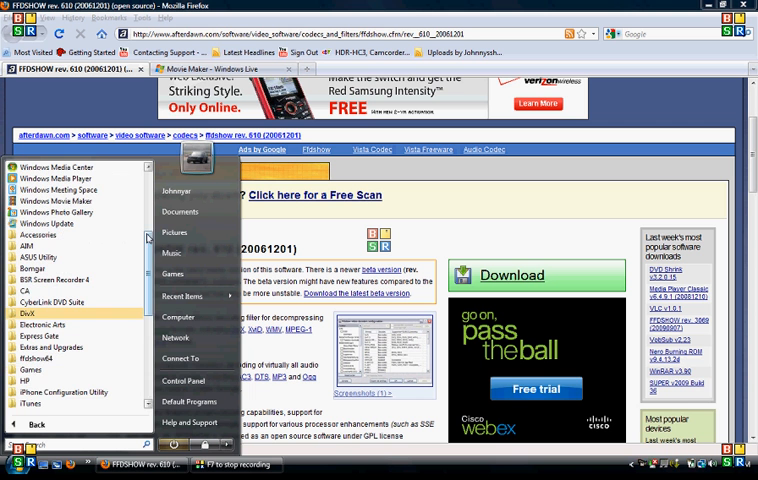
{"action": "mouse_move", "coordinate": [50, 358]}
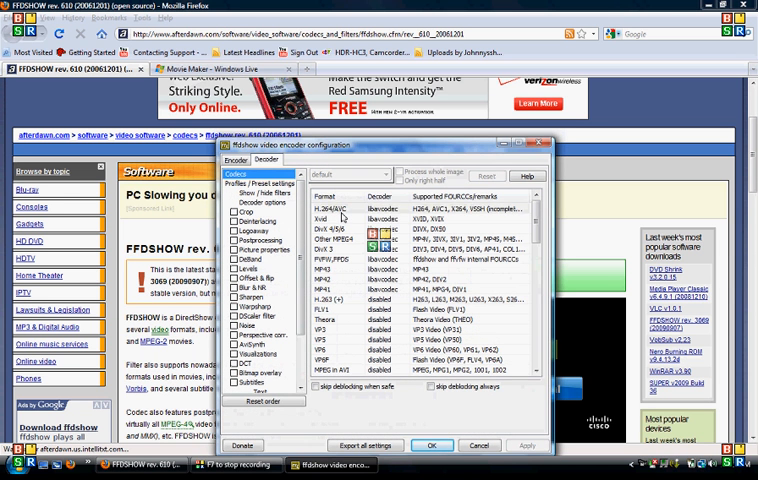
Close the ffdshow configuration dialog with OK and open the Start menu.
{"action": "left_click", "coordinate": [322, 205]}
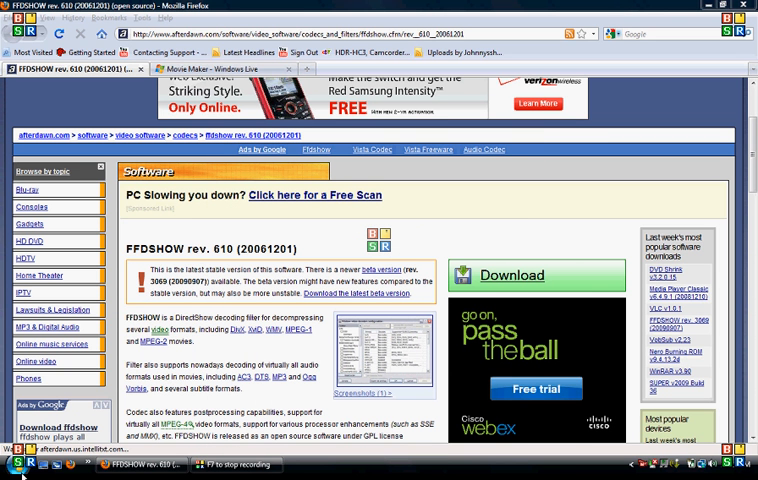
{"action": "left_click", "coordinate": [10, 464]}
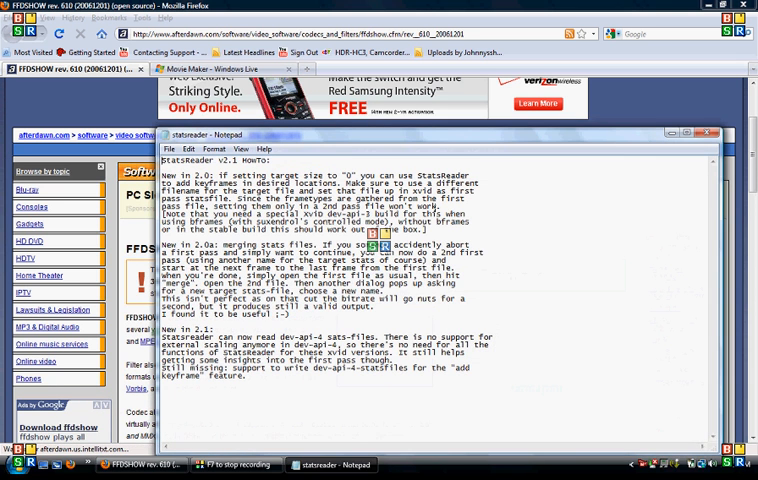
{"action": "mouse_move", "coordinate": [712, 133]}
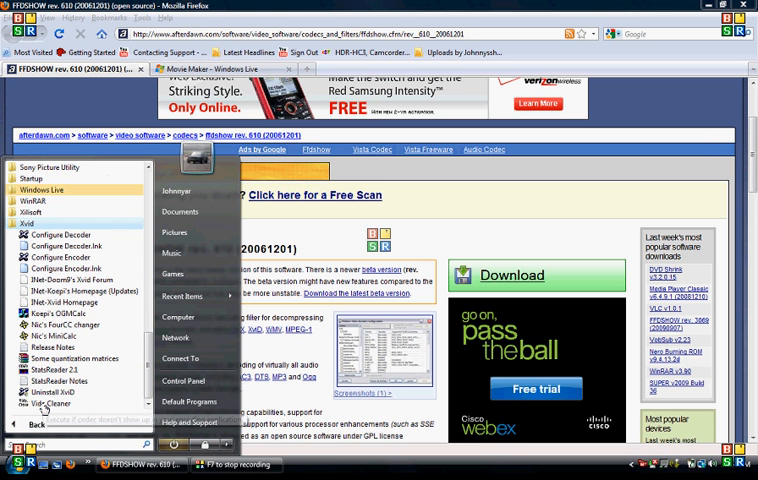
Open the Xvid release notes from All Programs, then close them.
{"action": "left_click", "coordinate": [56, 347]}
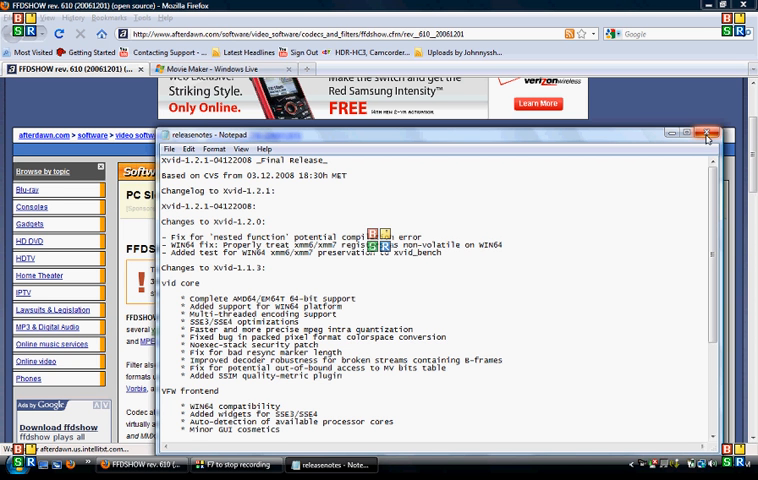
{"action": "mouse_move", "coordinate": [708, 135]}
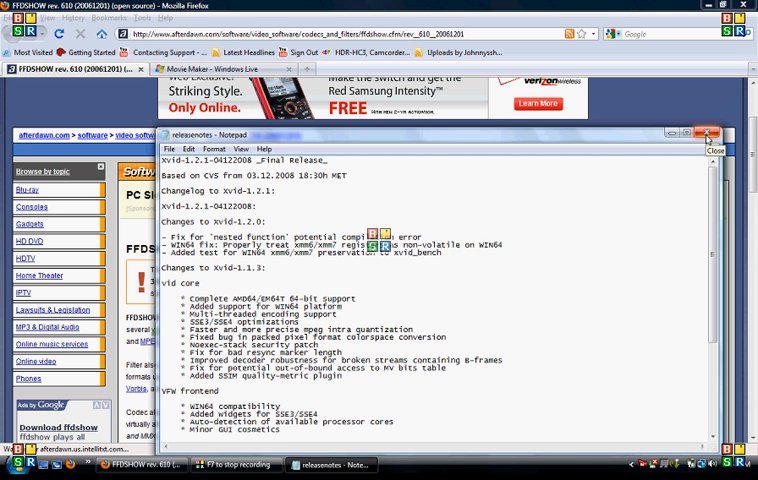
{"action": "left_click", "coordinate": [709, 134]}
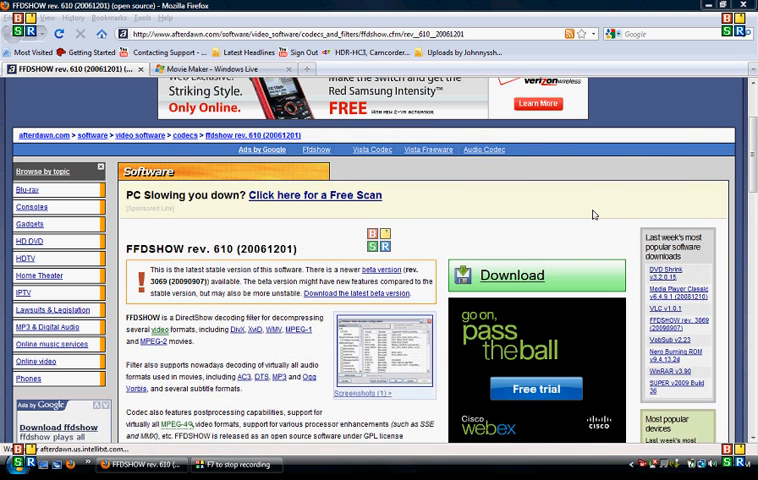
{"action": "mouse_move", "coordinate": [305, 230]}
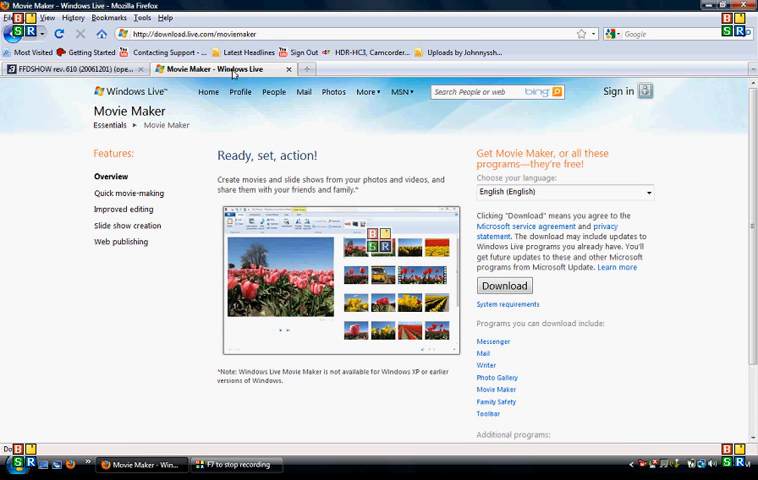
{"action": "mouse_move", "coordinate": [352, 160]}
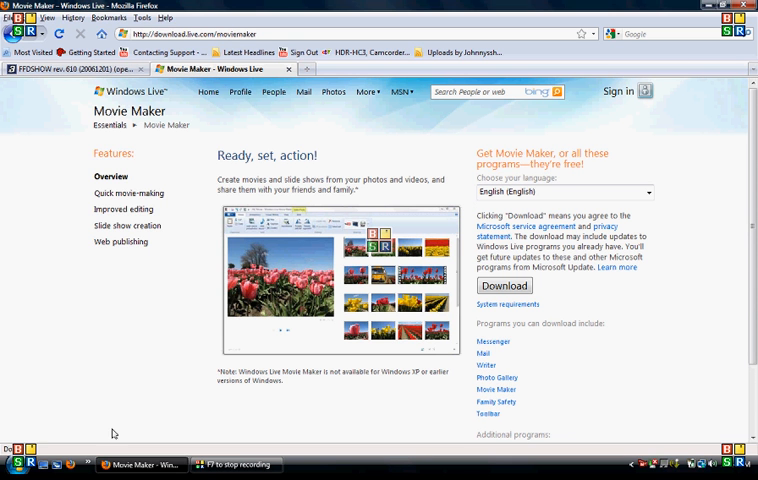
Open the Start menu to launch Windows Live Movie Maker.
{"action": "left_click", "coordinate": [12, 464]}
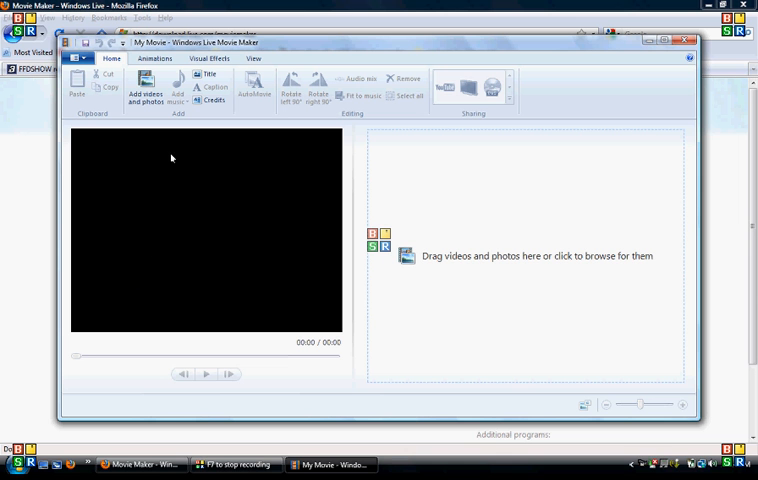
{"action": "mouse_move", "coordinate": [176, 148]}
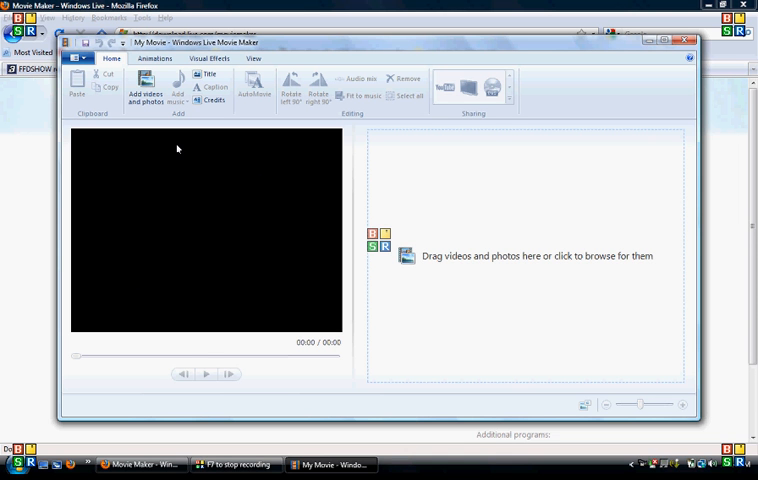
{"action": "mouse_move", "coordinate": [124, 148]}
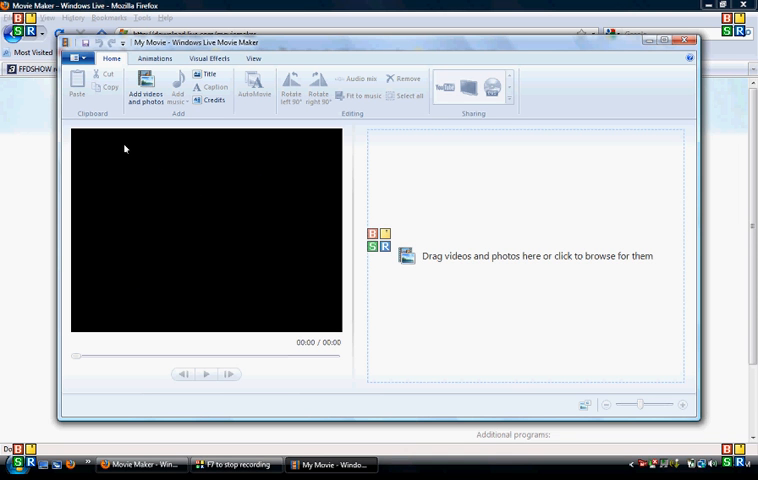
{"action": "mouse_move", "coordinate": [137, 124]}
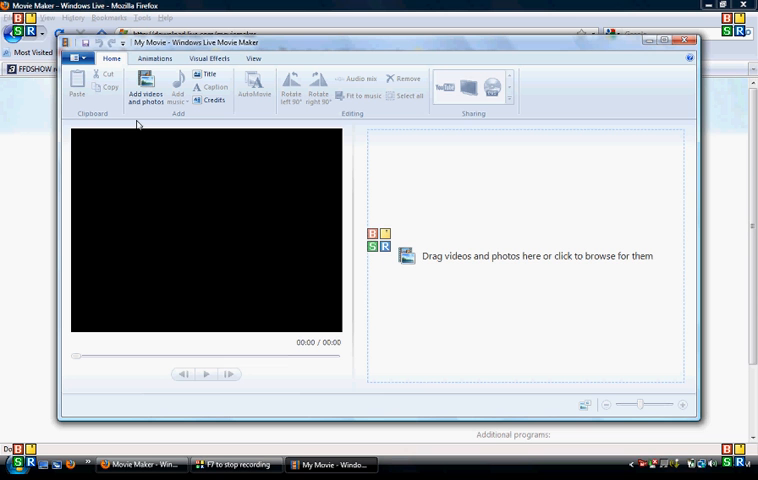
{"action": "mouse_move", "coordinate": [169, 179]}
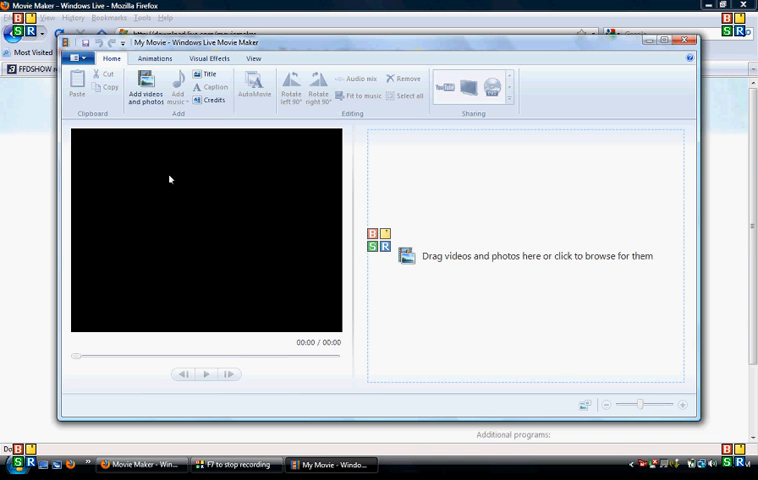
{"action": "mouse_move", "coordinate": [183, 165]}
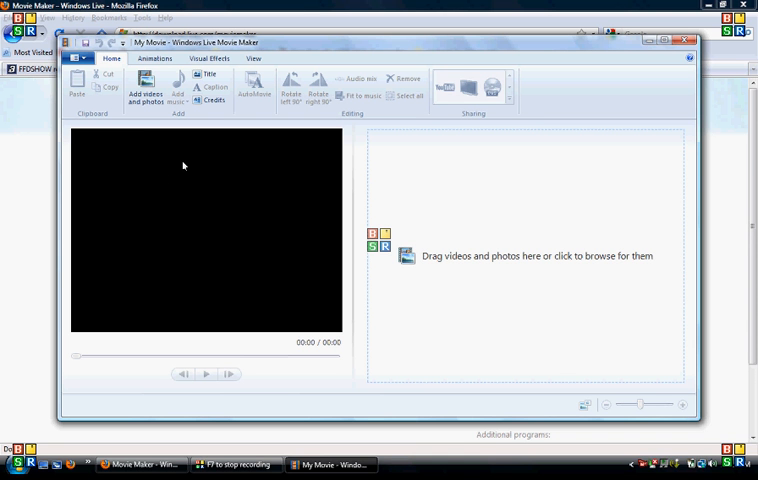
{"action": "mouse_move", "coordinate": [237, 254]}
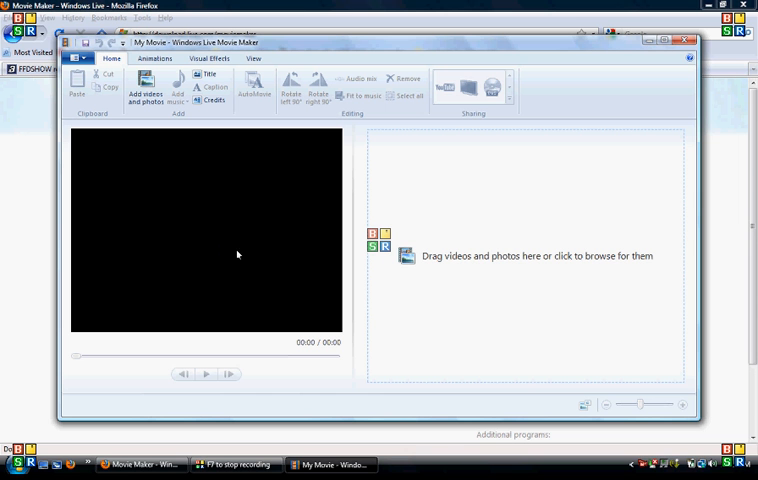
{"action": "mouse_move", "coordinate": [220, 280]}
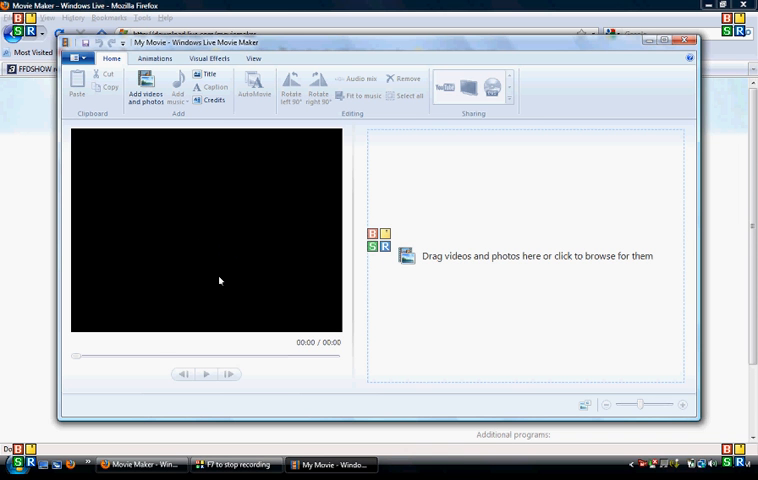
{"action": "mouse_move", "coordinate": [407, 187]}
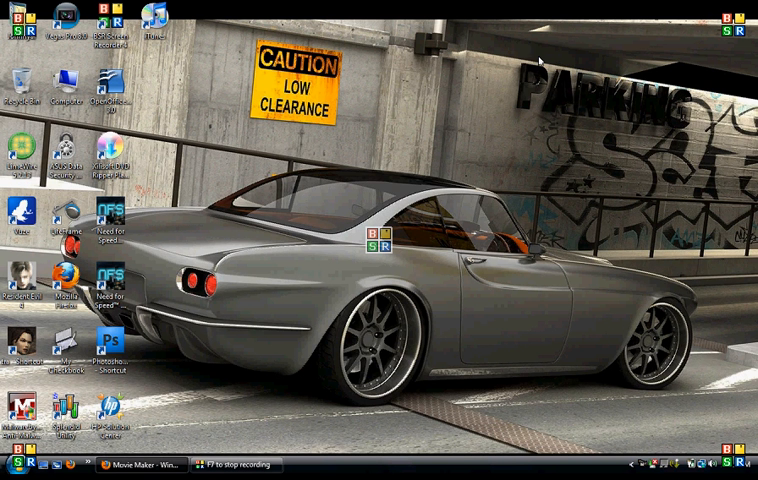
{"action": "mouse_move", "coordinate": [347, 216]}
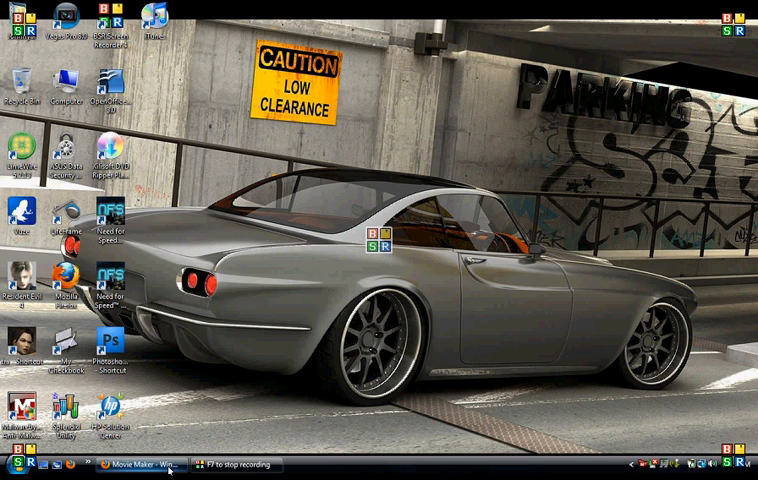
Restore Firefox from the taskbar and switch to the FFDSHOW rev. 610 tab.
{"action": "left_click", "coordinate": [140, 464]}
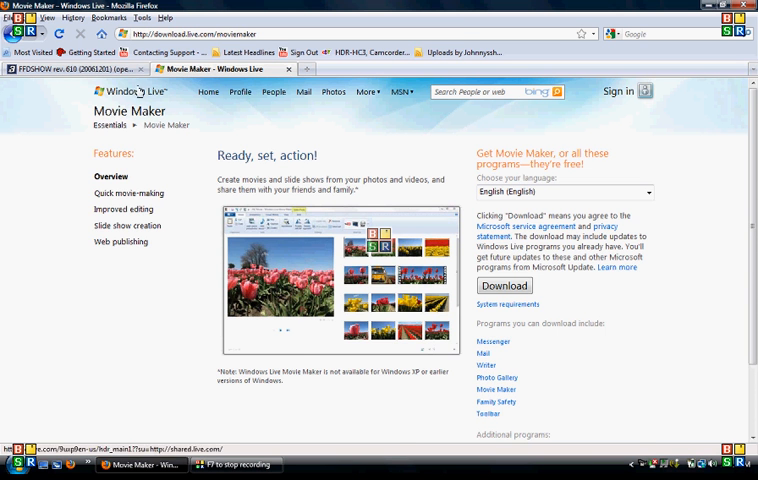
{"action": "left_click", "coordinate": [60, 68]}
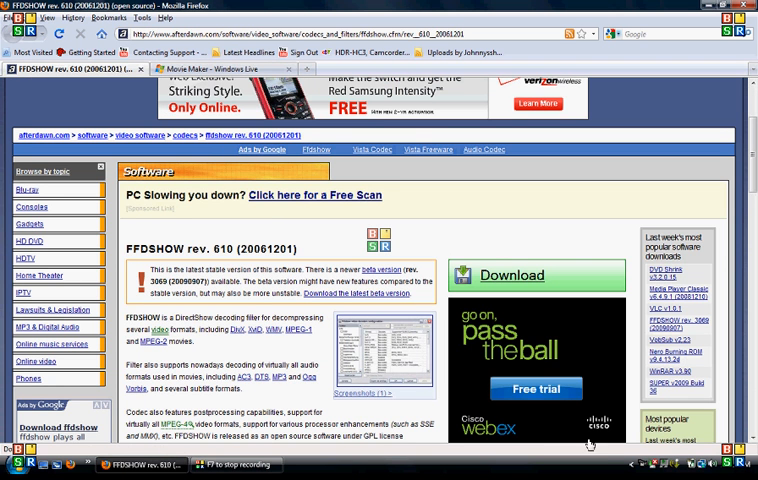